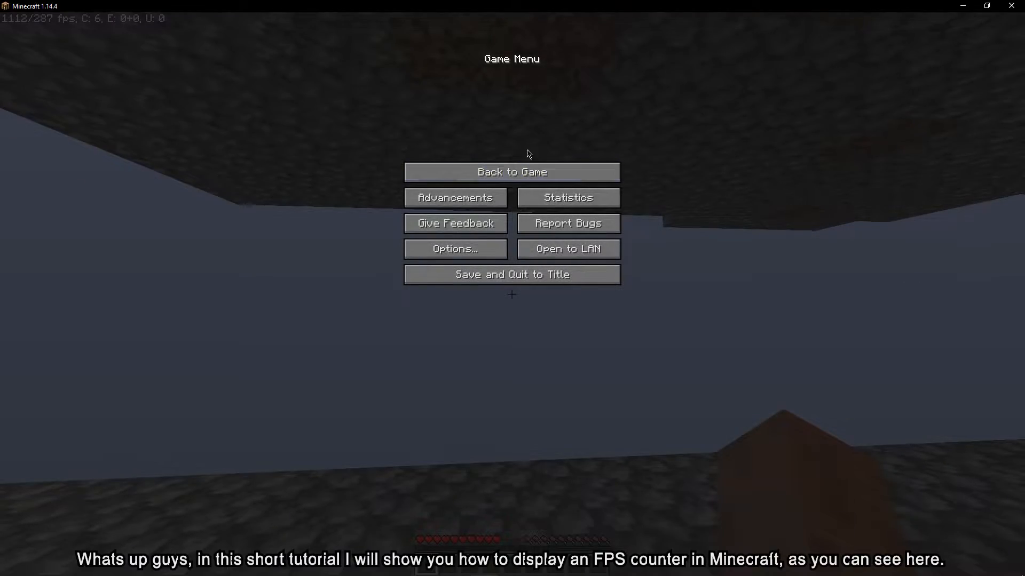
Leave the Game Menu for the OptiFine downloads page listing Minecraft 1.14.4 versions
{"action": "left_click", "coordinate": [512, 172]}
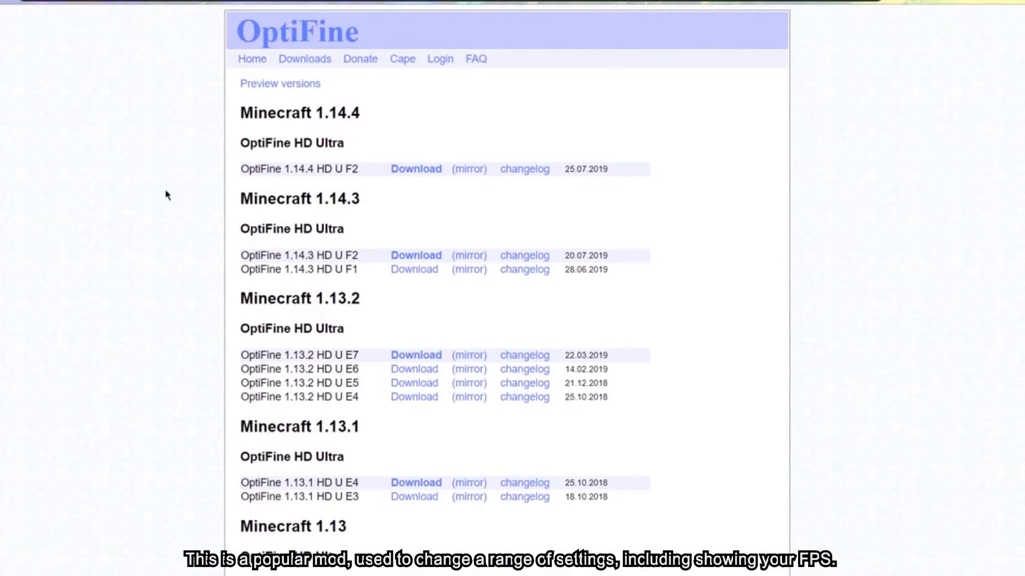
{"action": "mouse_move", "coordinate": [460, 180]}
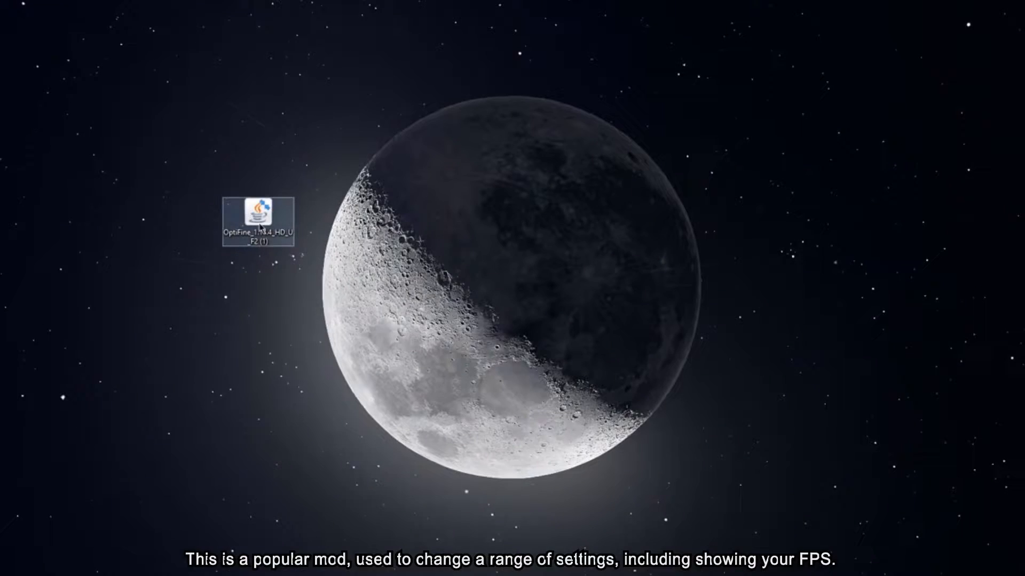
Run the OptiFine jar with Java(TM) Platform SE binary and install OptiFine HD U F2
{"action": "right_click", "coordinate": [253, 221]}
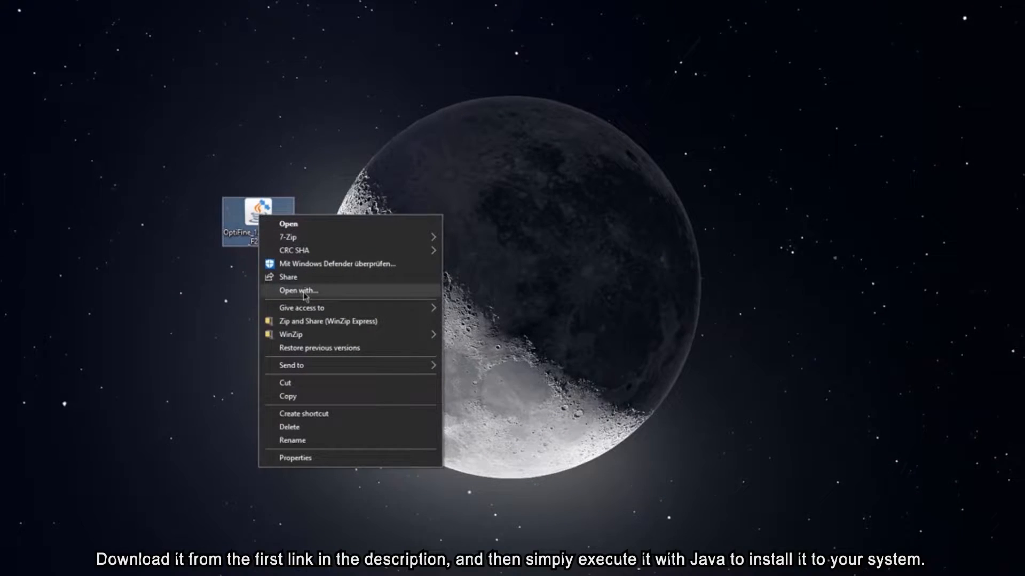
{"action": "left_click", "coordinate": [298, 290]}
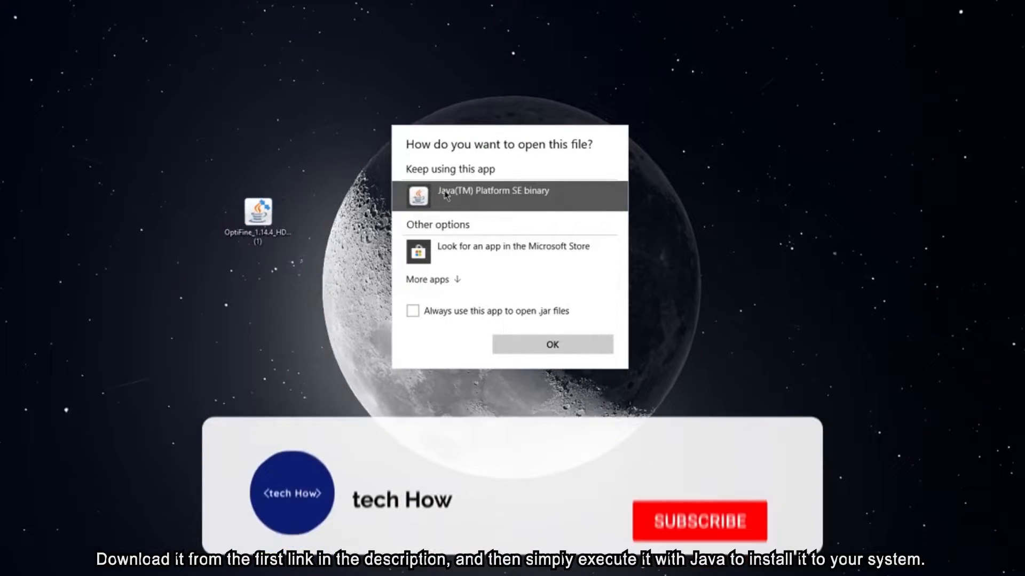
{"action": "left_click", "coordinate": [699, 521]}
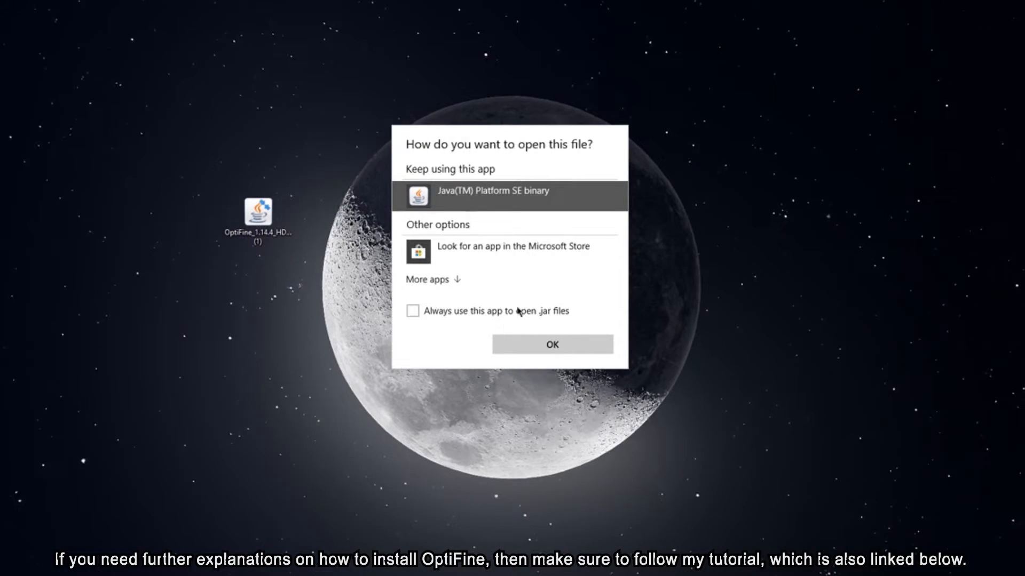
{"action": "left_click", "coordinate": [550, 344]}
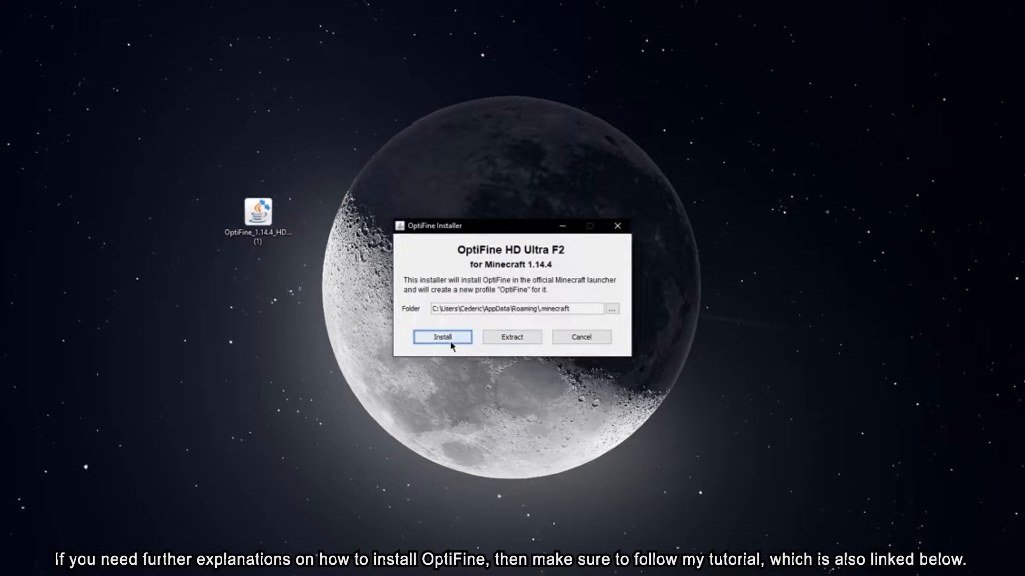
{"action": "left_click", "coordinate": [441, 336]}
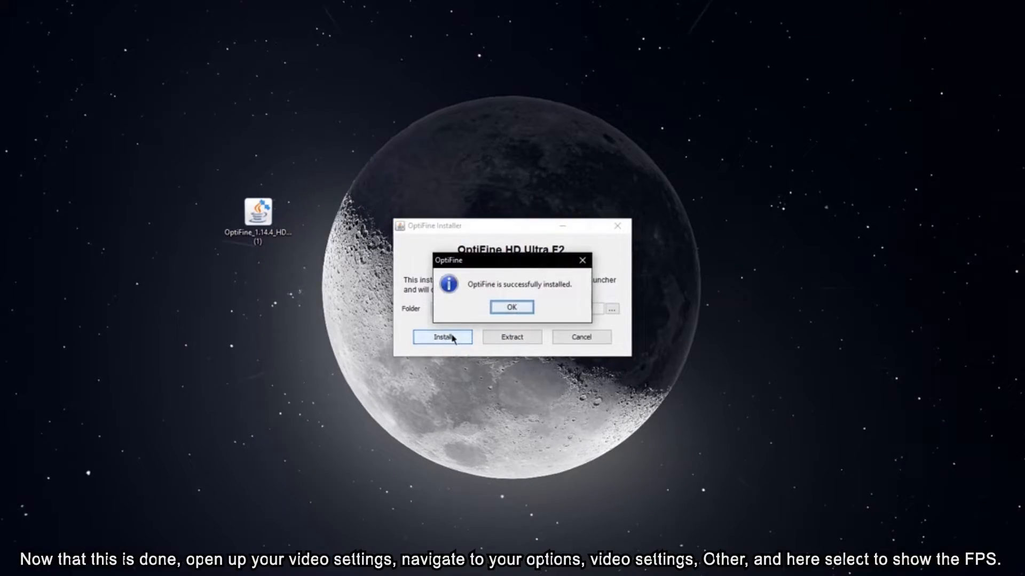
{"action": "left_click", "coordinate": [512, 307]}
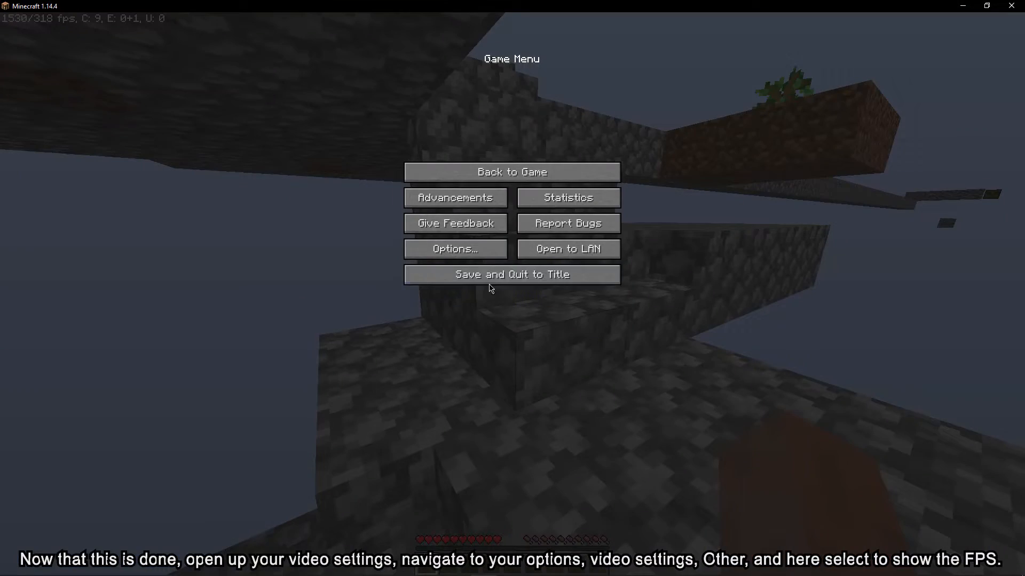
Set Show FPS to ON under Options > Video Settings > Other, returning to Video Settings
{"action": "left_click", "coordinate": [455, 249]}
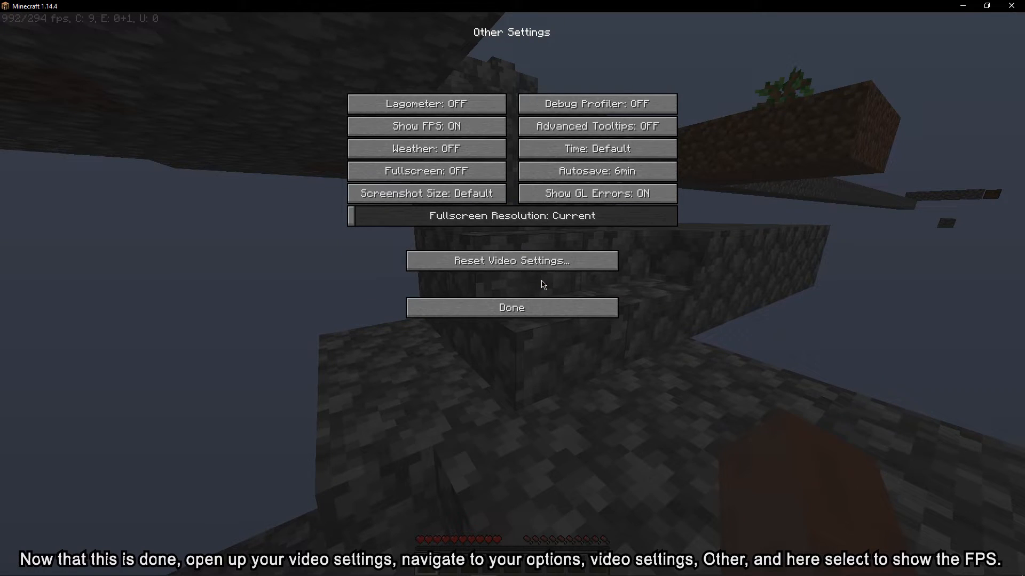
{"action": "mouse_move", "coordinate": [425, 126]}
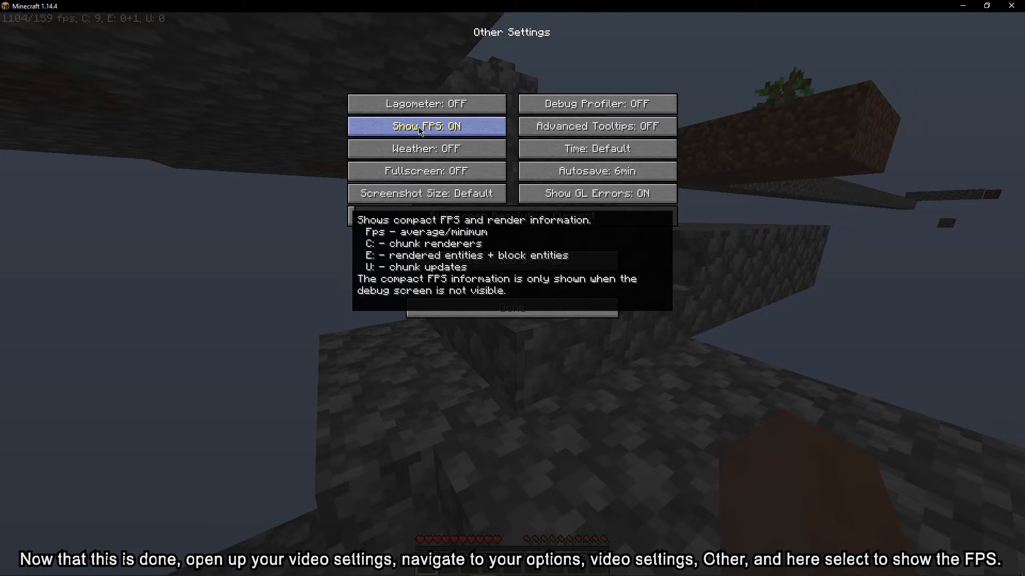
{"action": "left_click", "coordinate": [510, 308]}
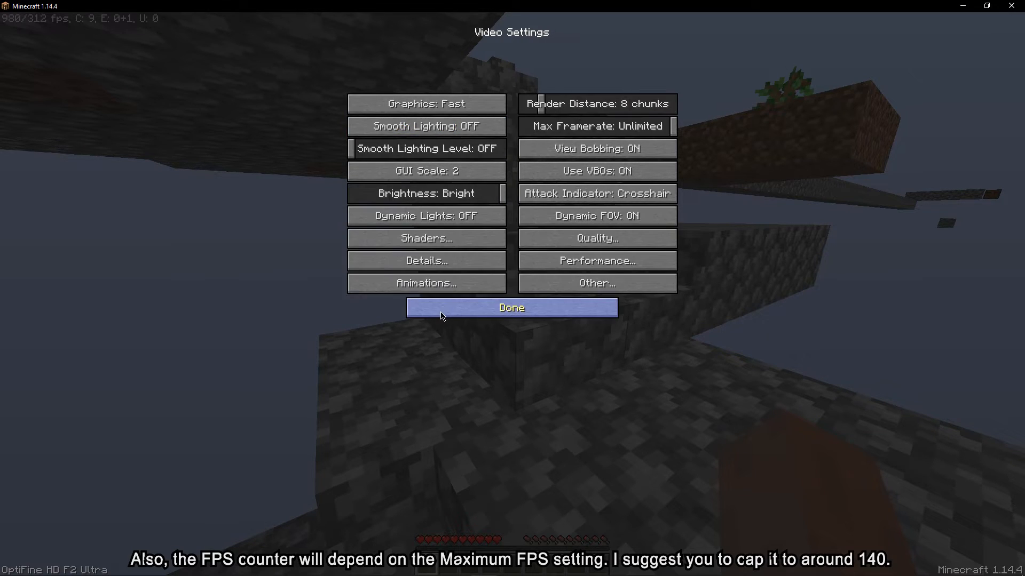
Drag Max Framerate to about 130, revert to Unlimited, and close out to the Game Menu
{"action": "left_click", "coordinate": [596, 126]}
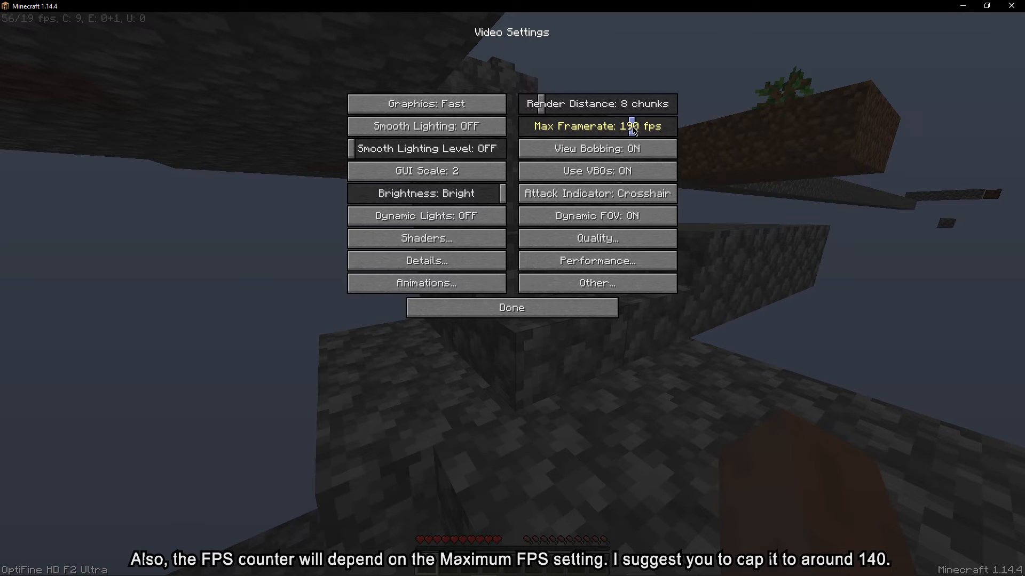
{"action": "left_click", "coordinate": [596, 126]}
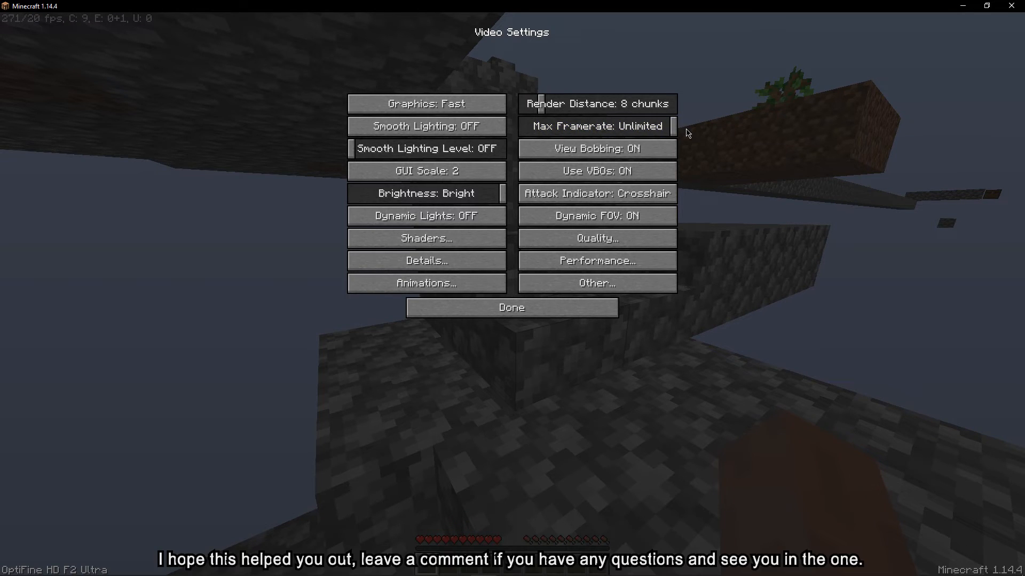
{"action": "left_click", "coordinate": [511, 307]}
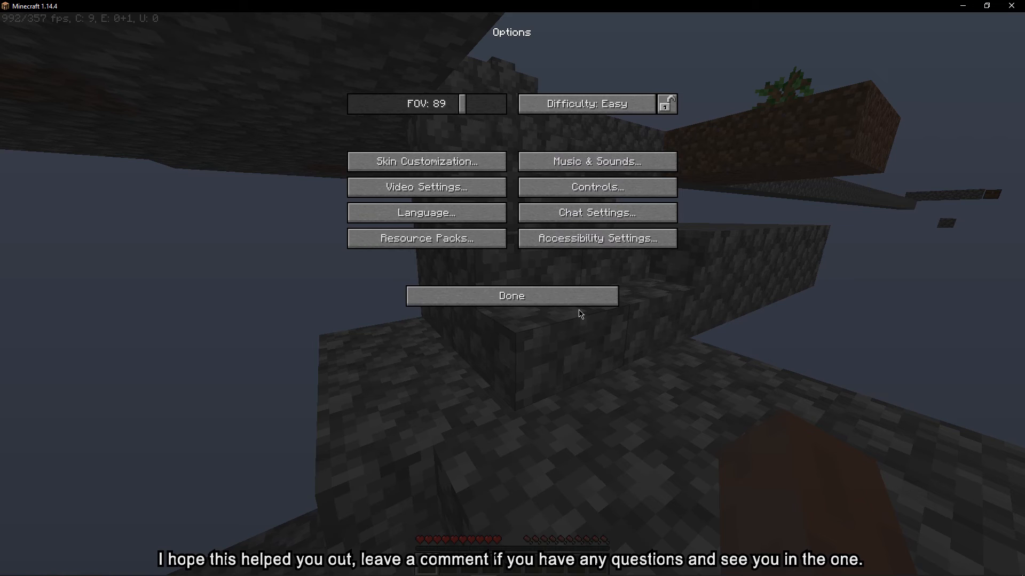
{"action": "left_click", "coordinate": [511, 295]}
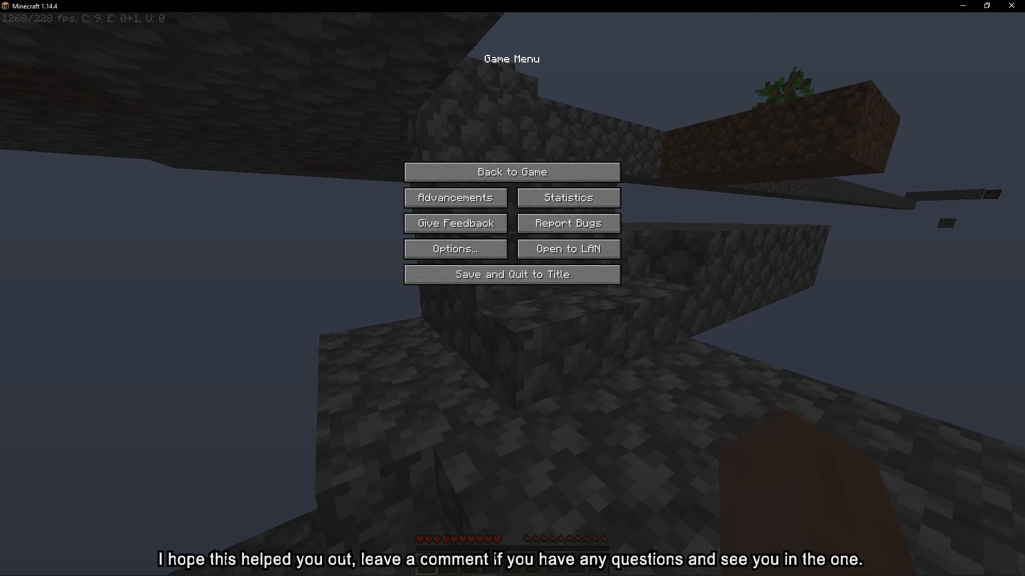